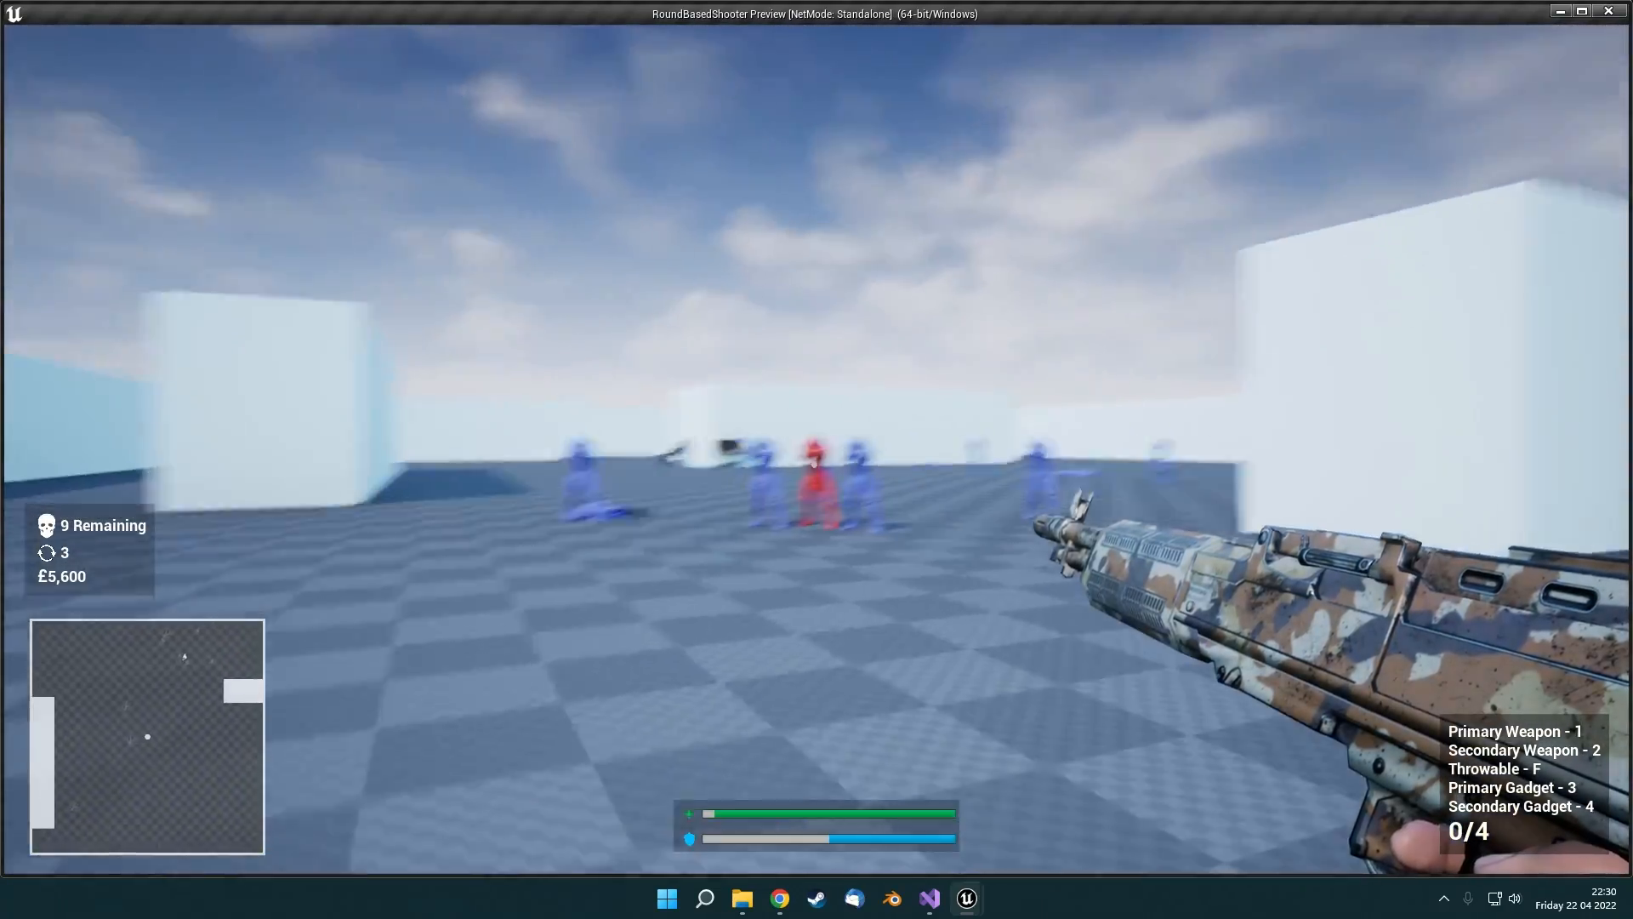
# Step: Aim down the rifle's sights at the blue and red enemy wave with nine enemies remaining
pyautogui.rightClick(816, 460)
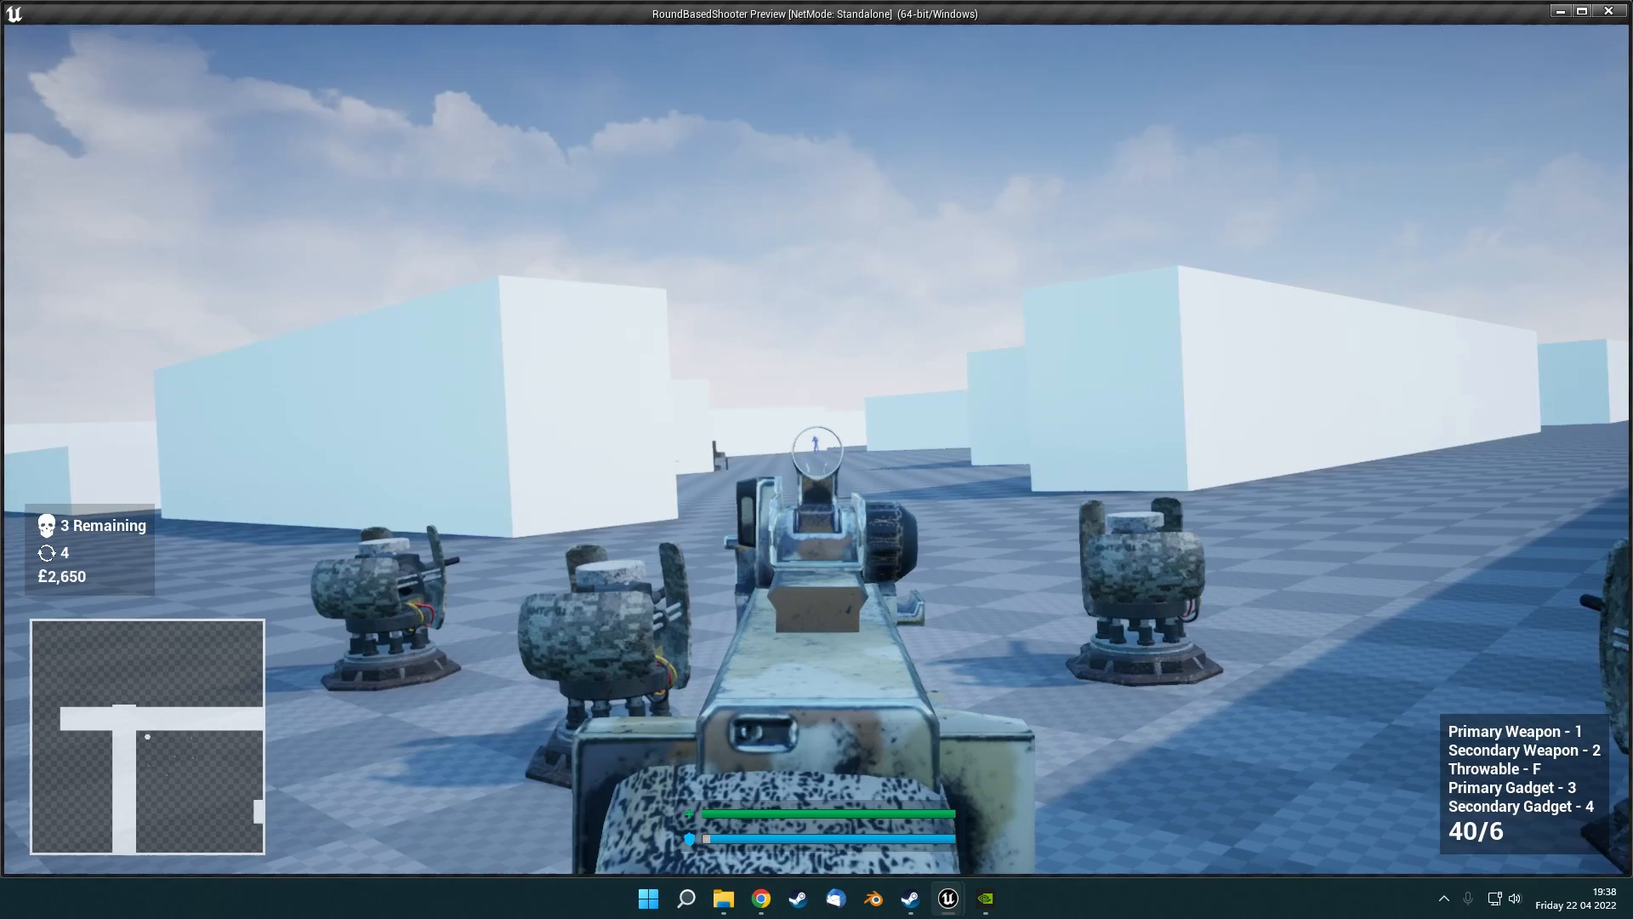
# Step: Fire among the deployed turrets while they track the three remaining enemies
pyautogui.click(817, 459)
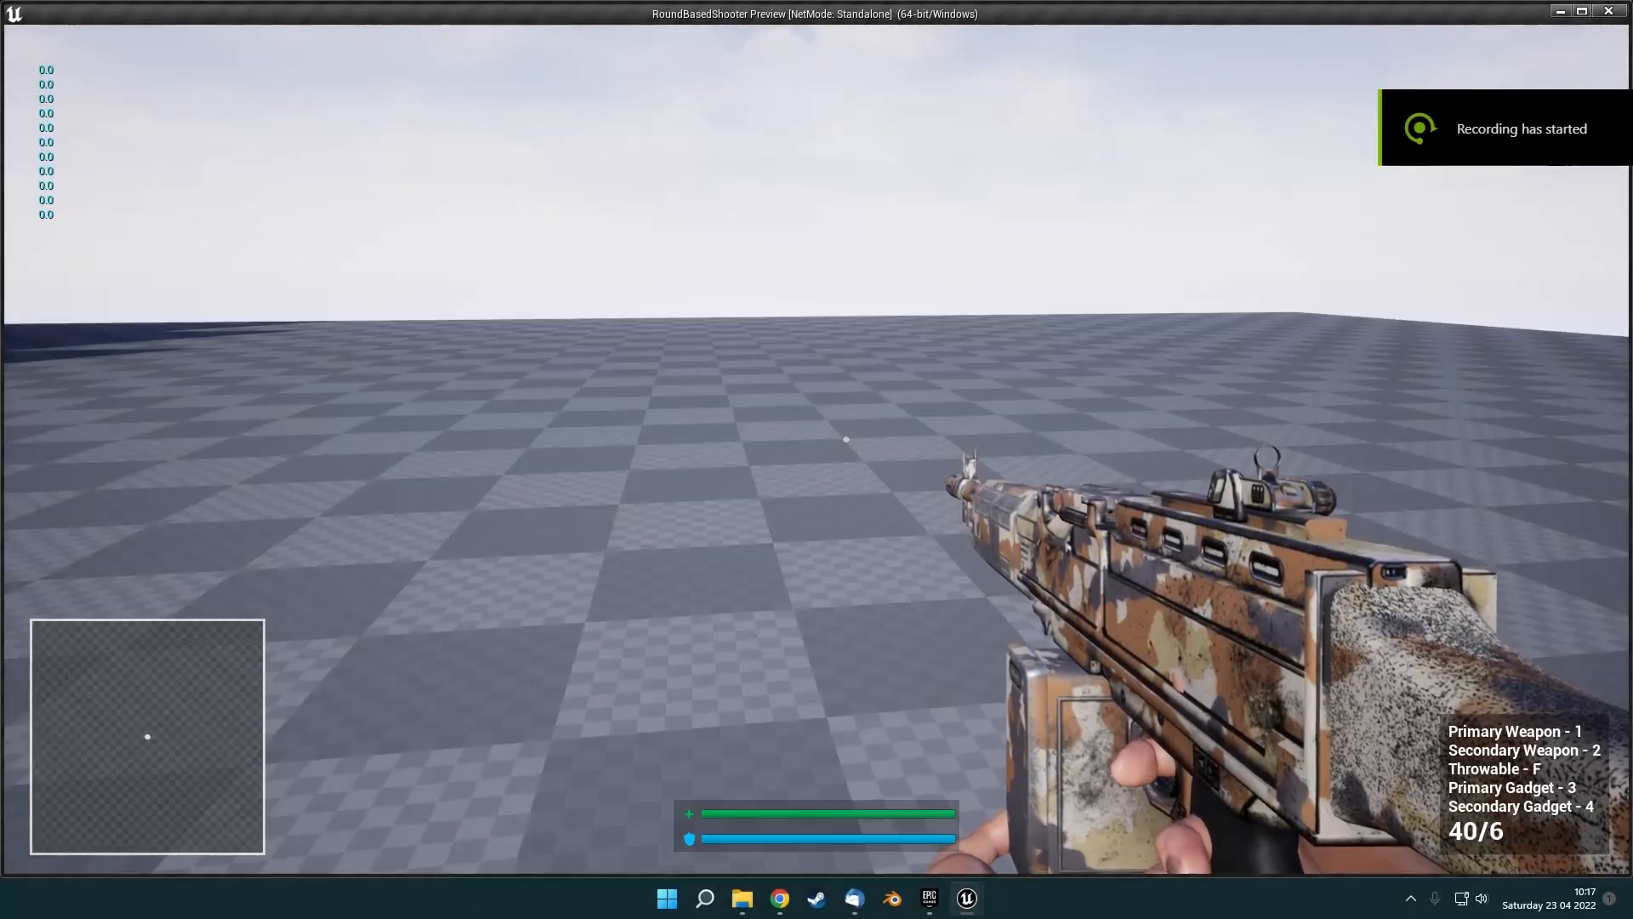
pyautogui.moveTo(844, 442)
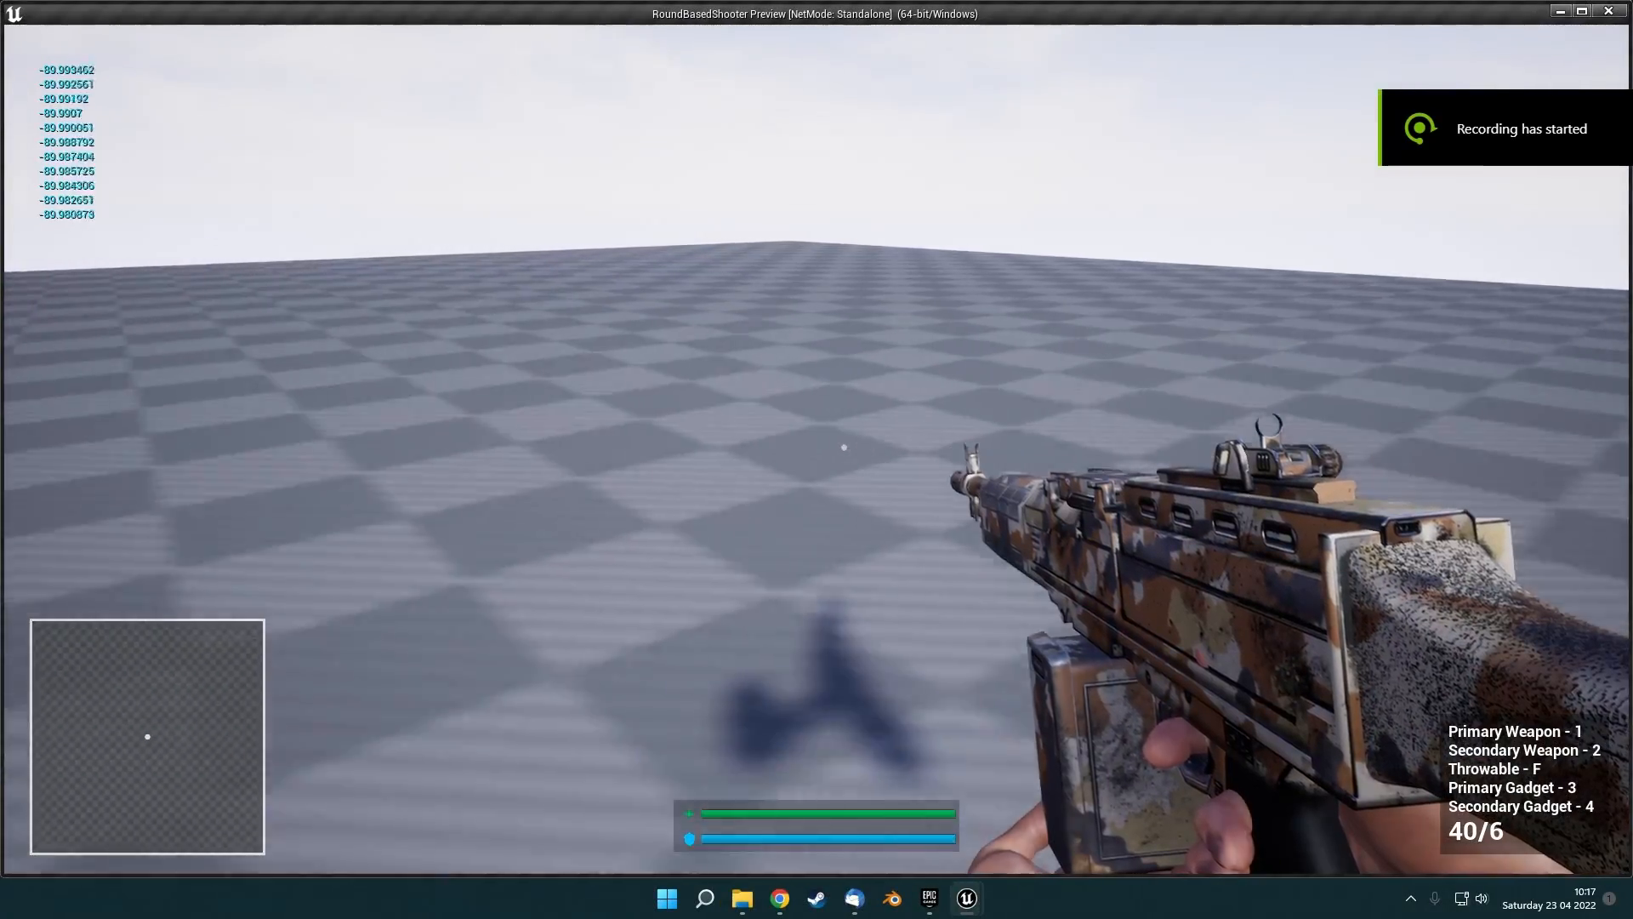